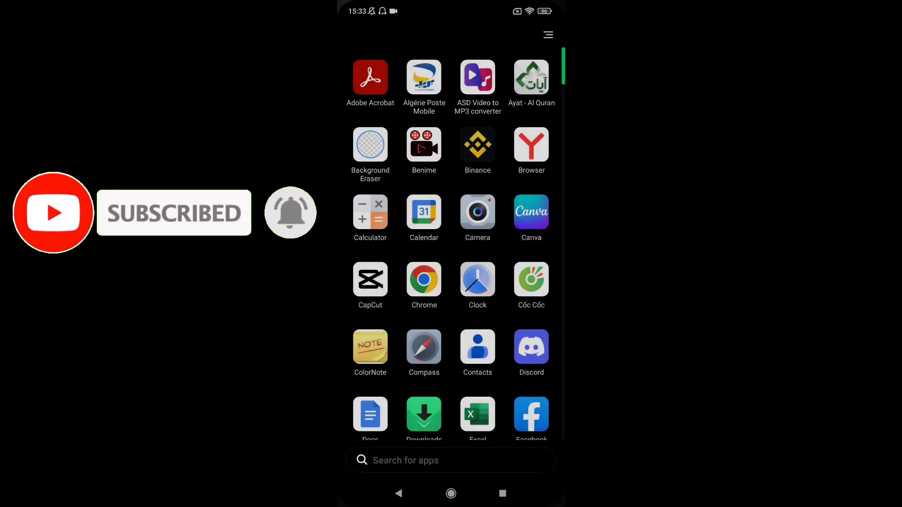
- Launch KineMaster from the app drawer, reaching its home screen with the existing project
{"action": "scroll", "scroll_direction": "down", "scroll_amount": 3}
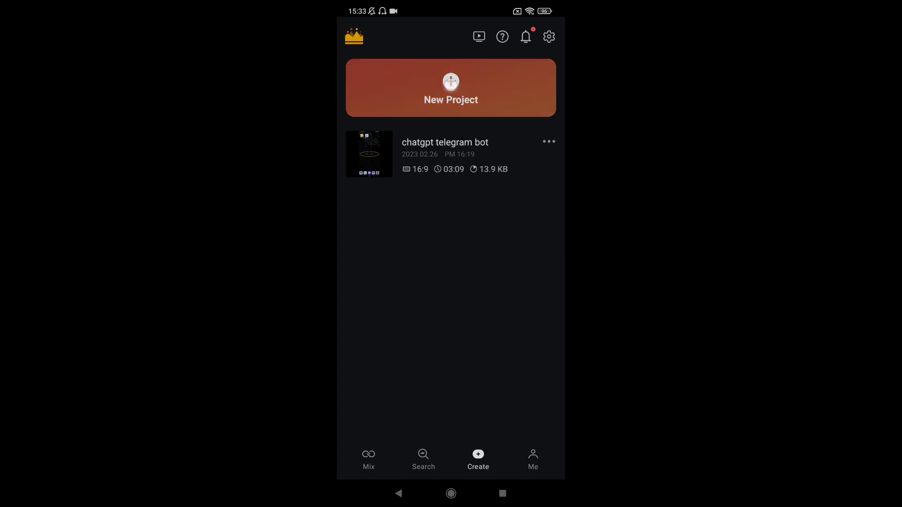
- Create a new 16:9 project named 'm1'
{"action": "left_click", "coordinate": [451, 88]}
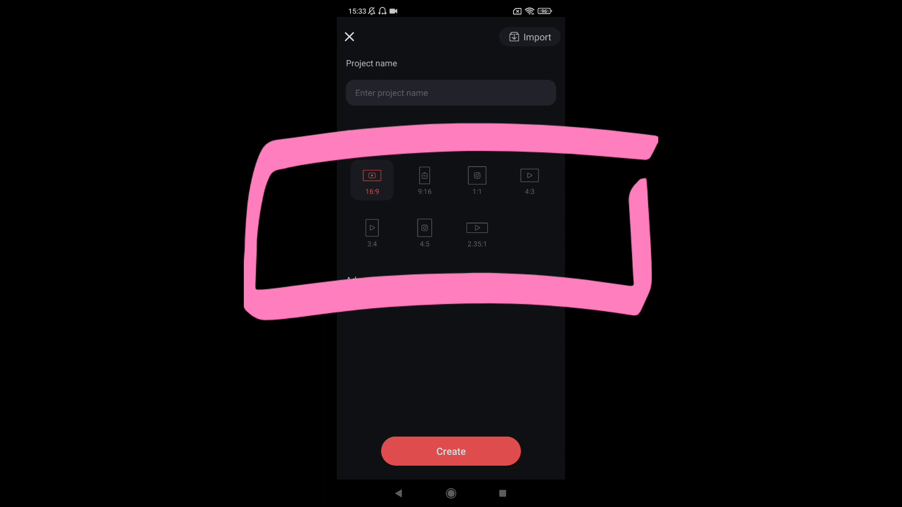
{"action": "left_click", "coordinate": [450, 92]}
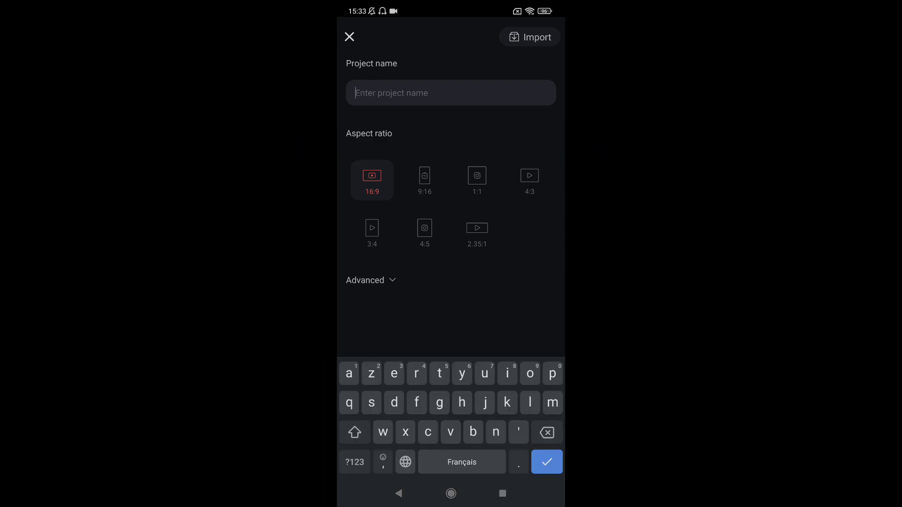
{"action": "type", "text": "m1"}
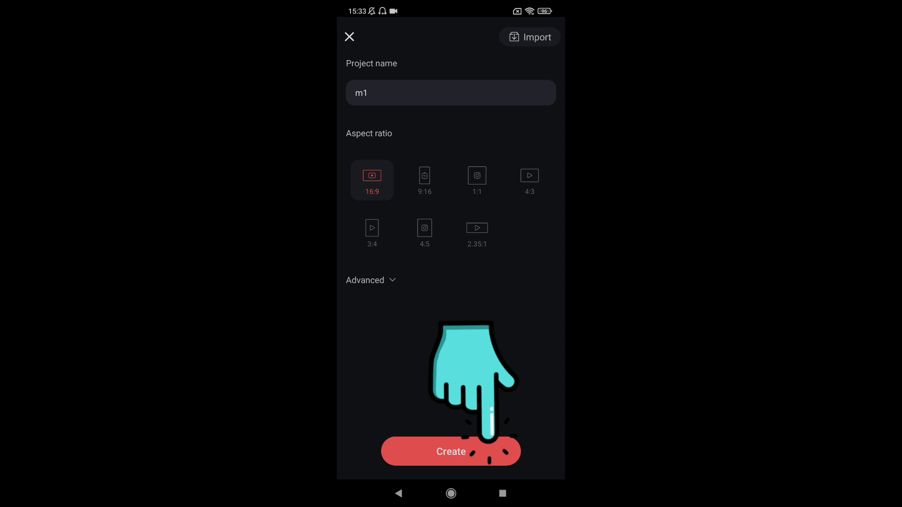
{"action": "left_click", "coordinate": [451, 450]}
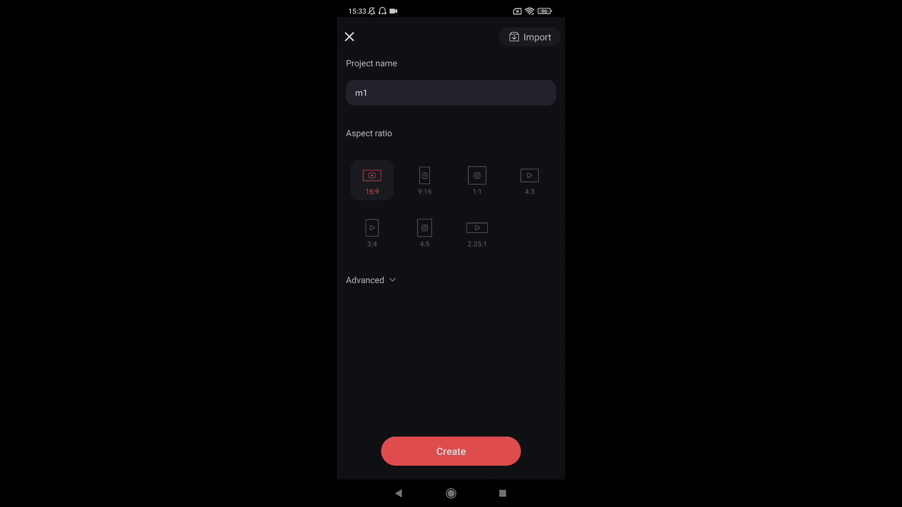
{"action": "left_click", "coordinate": [451, 451]}
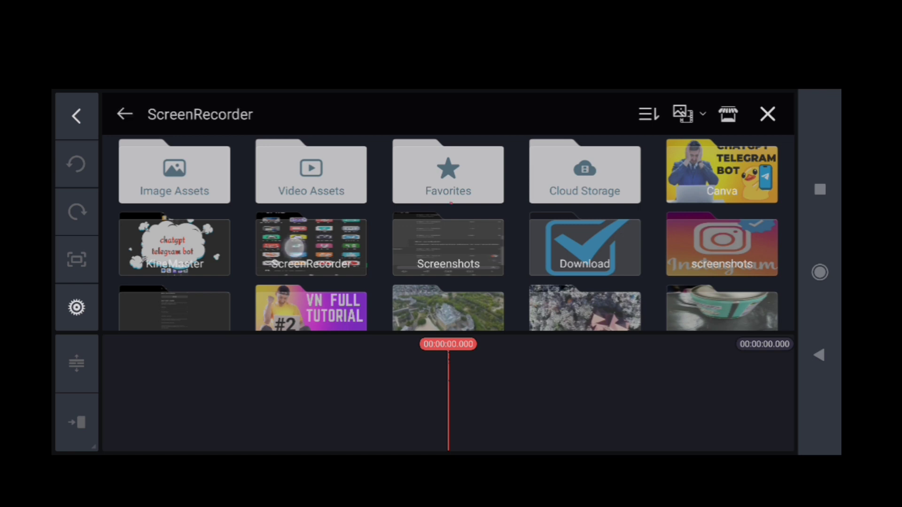
- Add the screen-recording clip to the timeline and show the audio library
{"action": "left_click", "coordinate": [310, 244]}
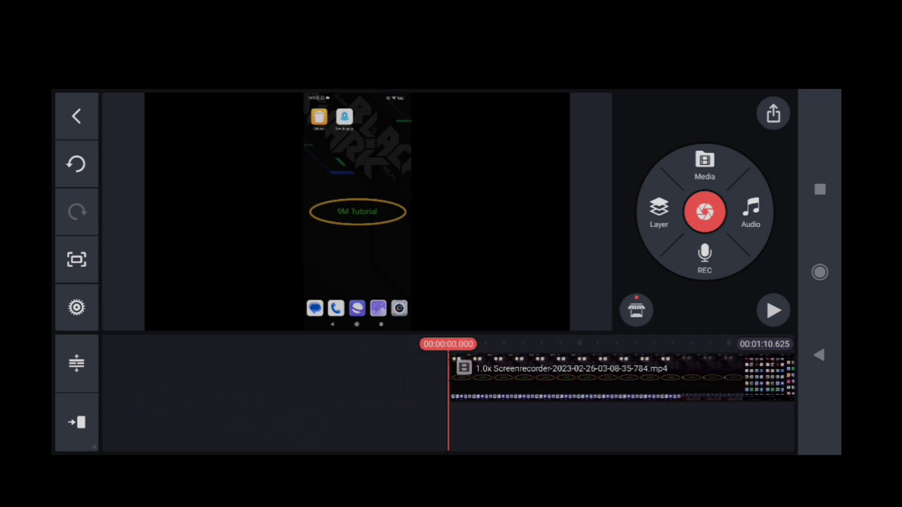
{"action": "left_click", "coordinate": [750, 212]}
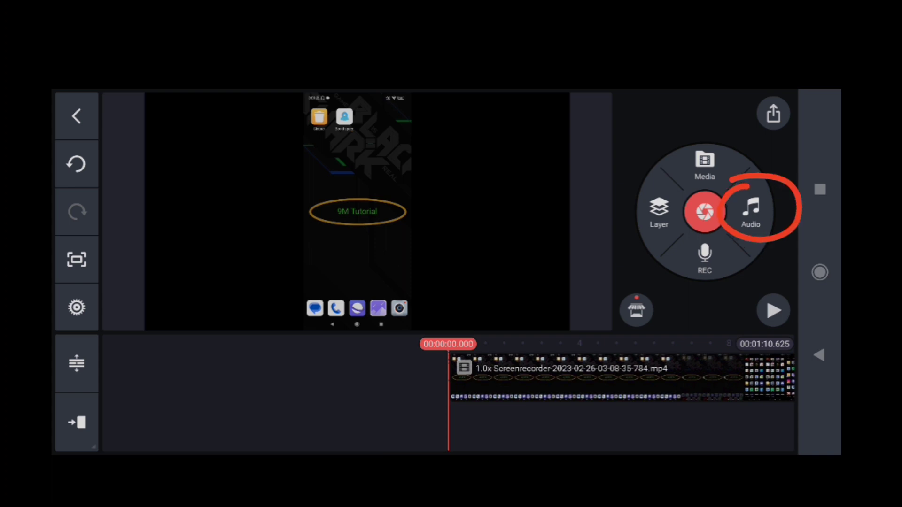
{"action": "left_click", "coordinate": [752, 213]}
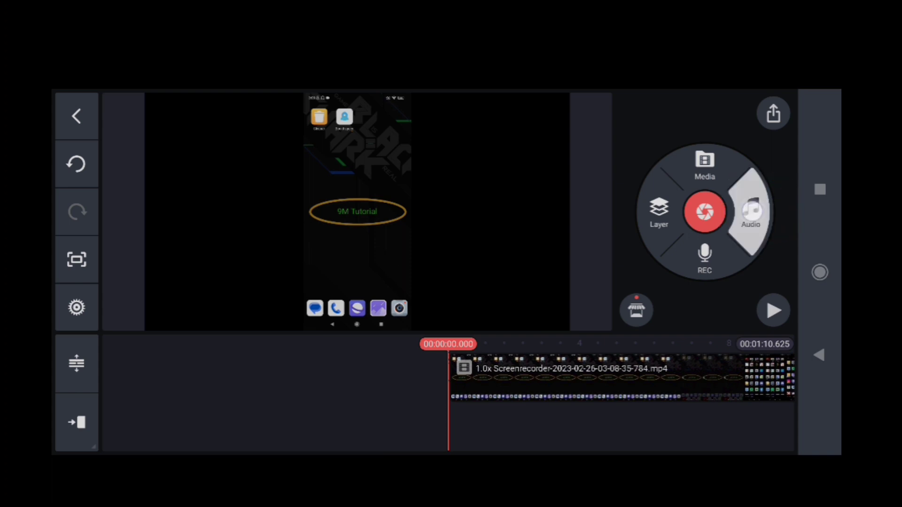
{"action": "left_click", "coordinate": [752, 212]}
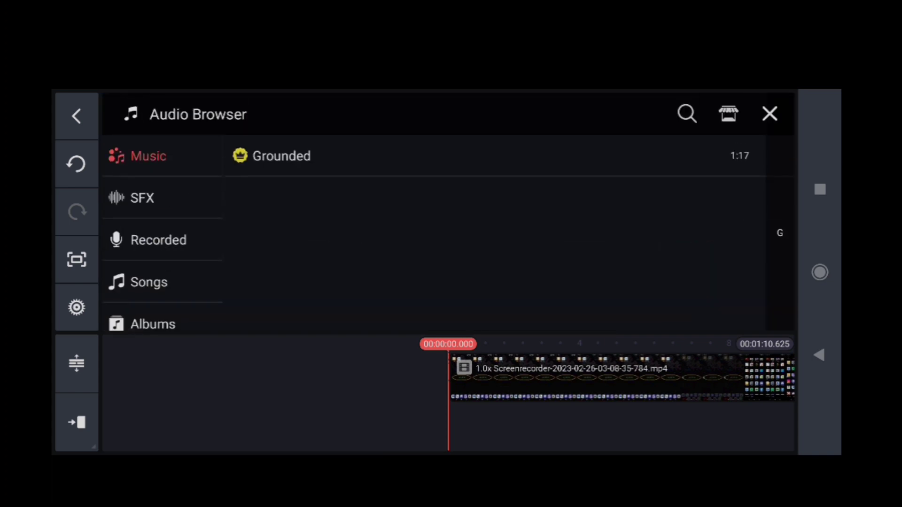
- Add the song 'Girasol - Quincas Moreira' beneath the video and show its mixer at 80% volume
{"action": "left_click", "coordinate": [149, 282]}
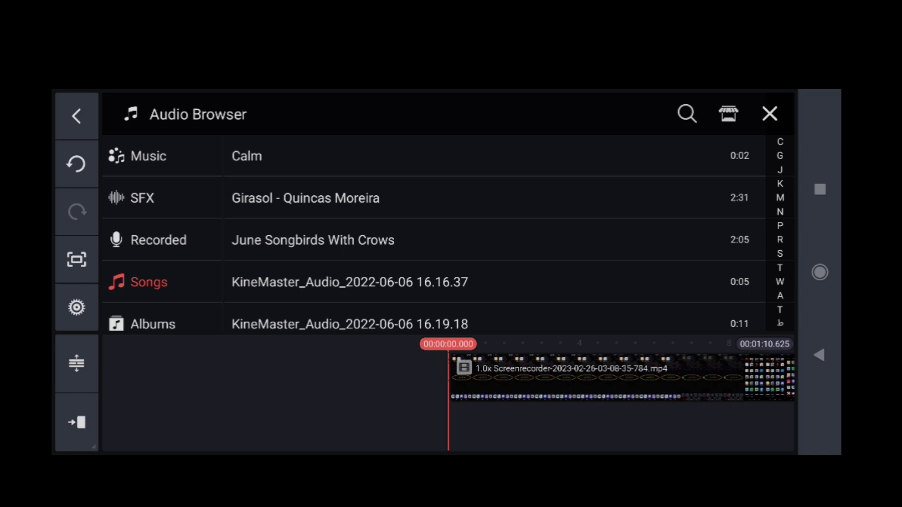
{"action": "left_click", "coordinate": [306, 197]}
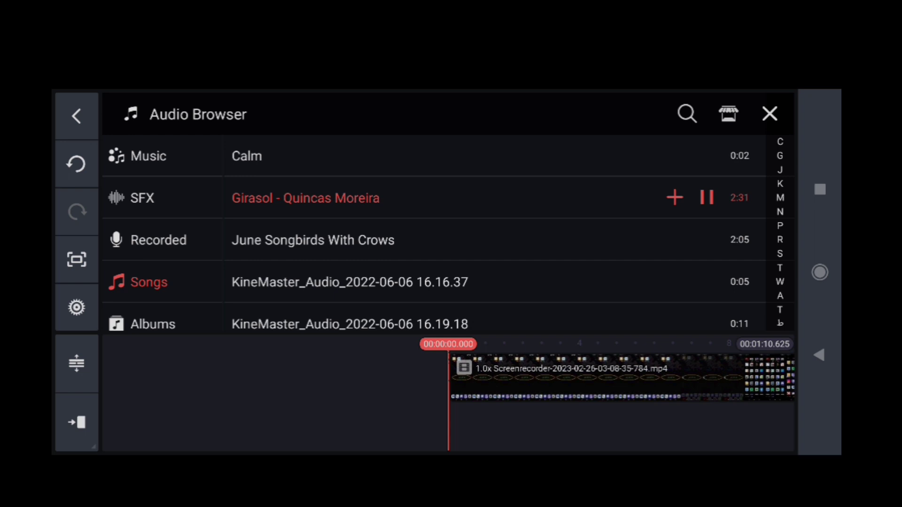
{"action": "left_click", "coordinate": [675, 197]}
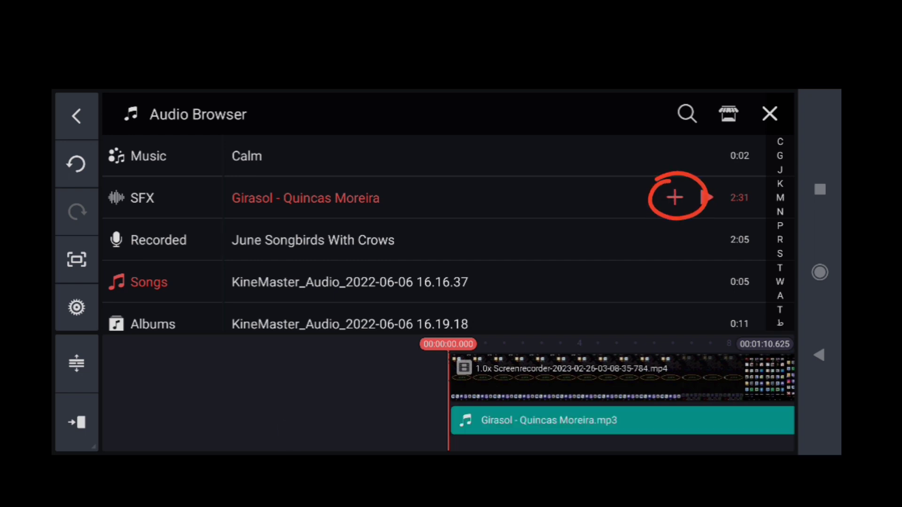
{"action": "left_click", "coordinate": [675, 197]}
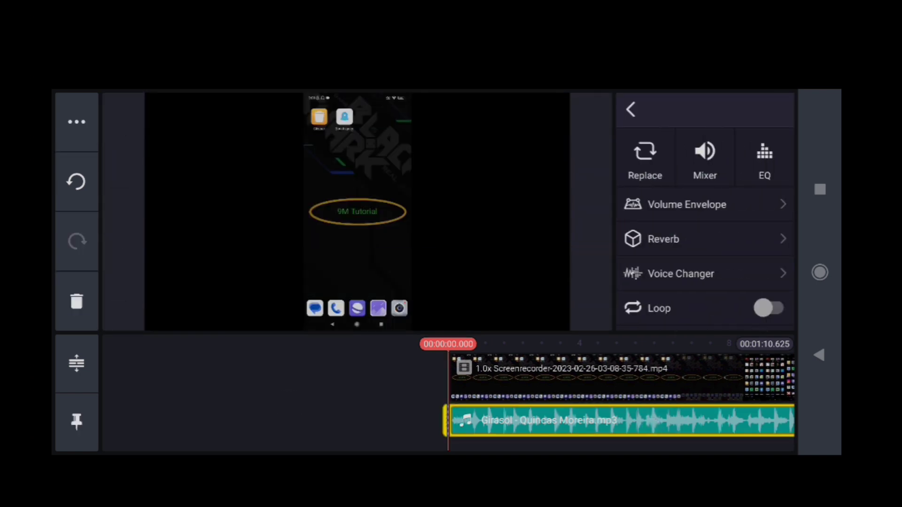
{"action": "left_click", "coordinate": [705, 155]}
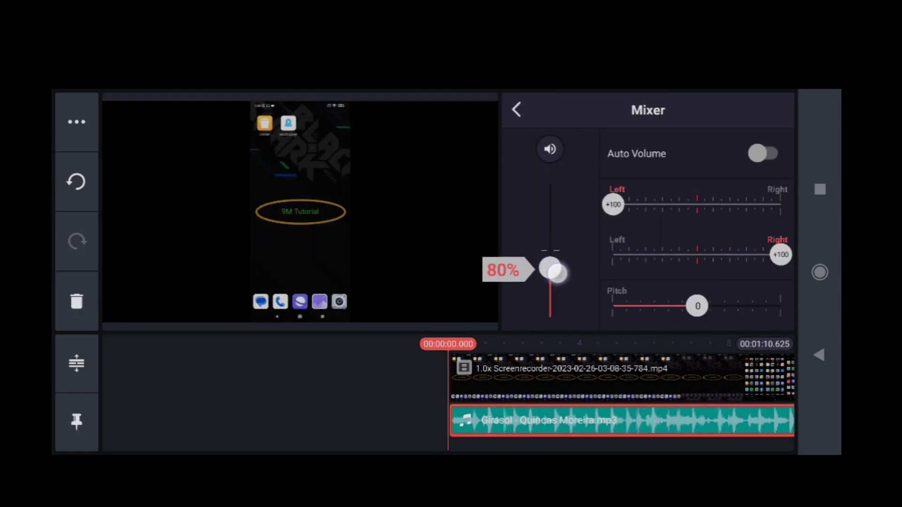